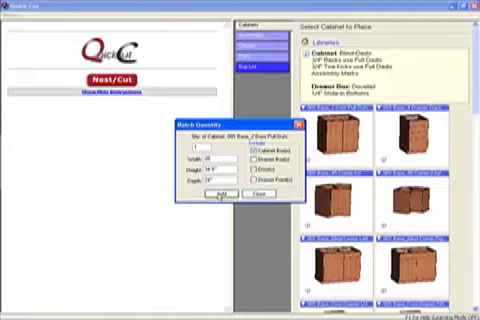
Step: Accept the batch geometry so the library cabinet is added to the Cabinets list
{"action": "left_click", "coordinate": [216, 200]}
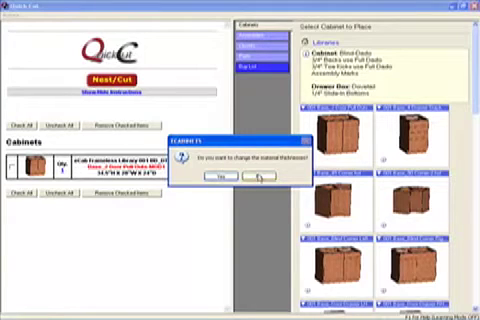
Step: Answer Yes to changing material thickness so the cabinet's parts begin loading
{"action": "left_click", "coordinate": [220, 180]}
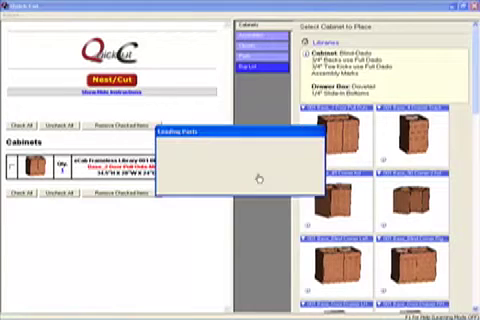